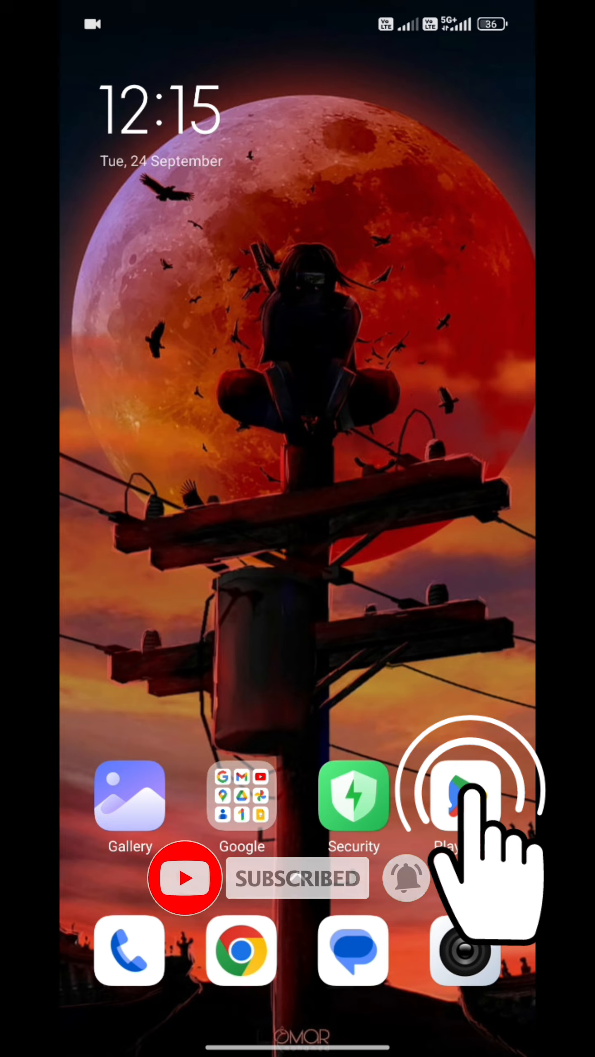
# Launch the Google Play Store from the Android home screen.
pyautogui.click(462, 796)
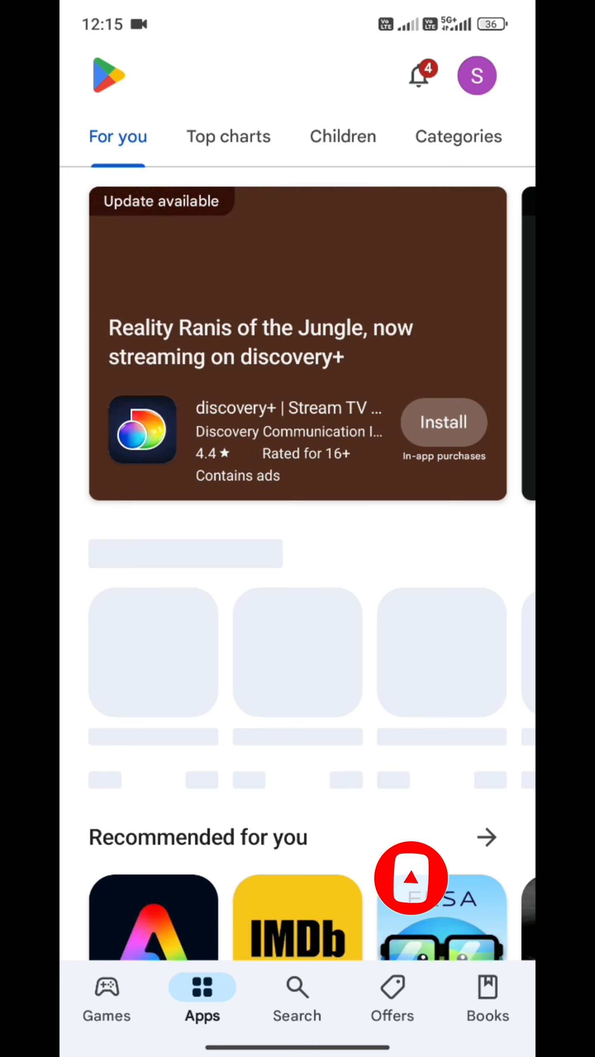
# Search apps for 'Microsoft desi' to bring up Microsoft Designer suggestions.
pyautogui.click(297, 998)
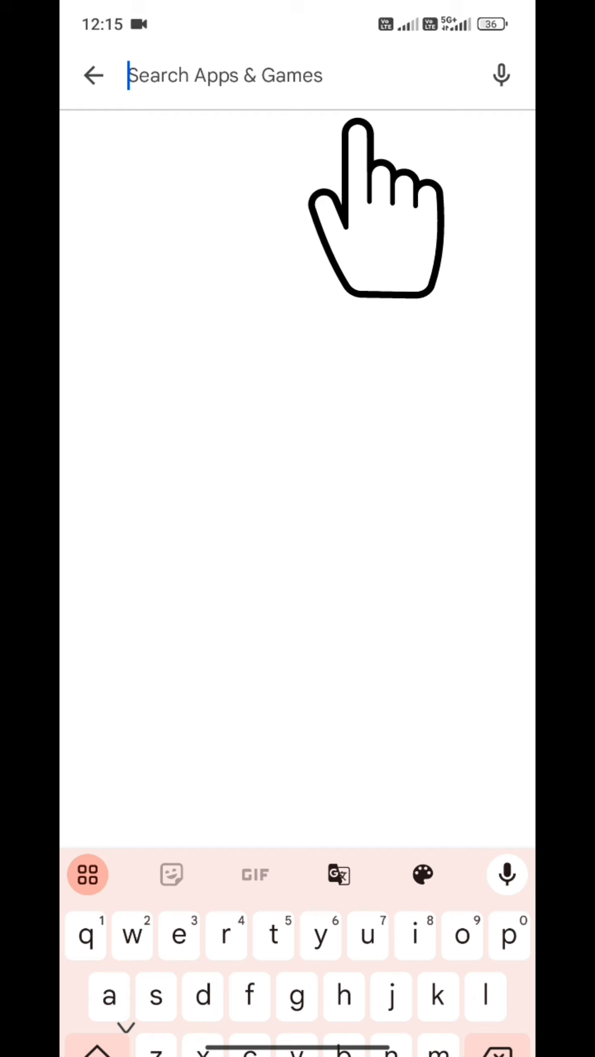
pyautogui.write('mi')
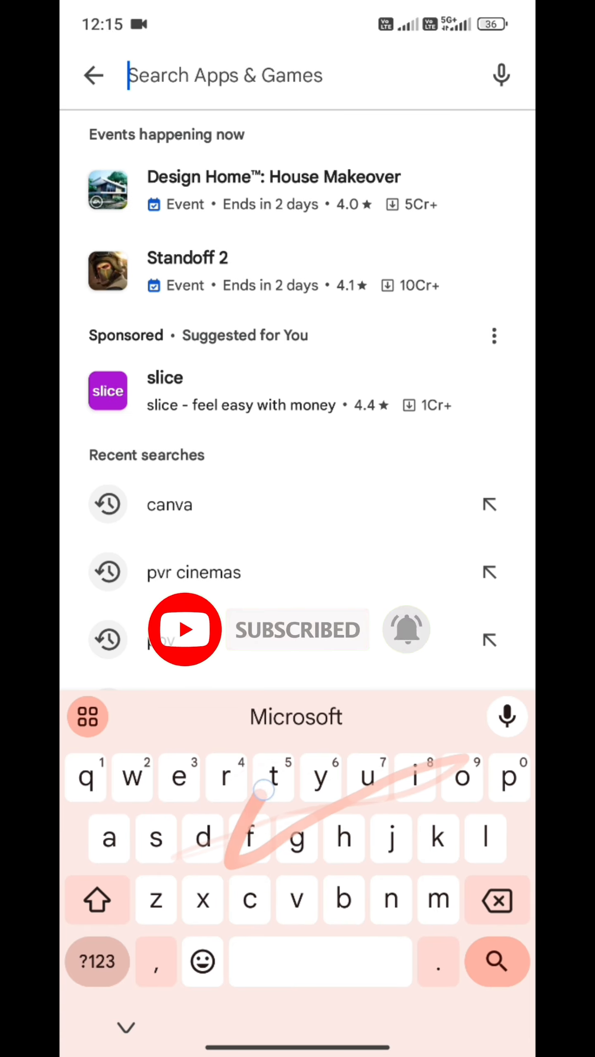
pyautogui.write('Microsoft')
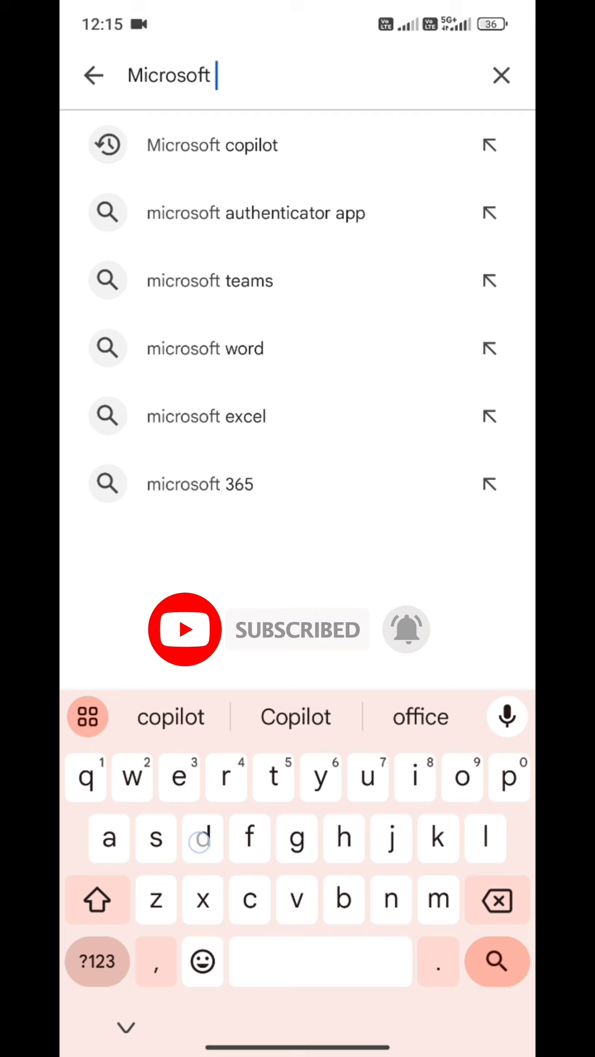
pyautogui.write('desi')
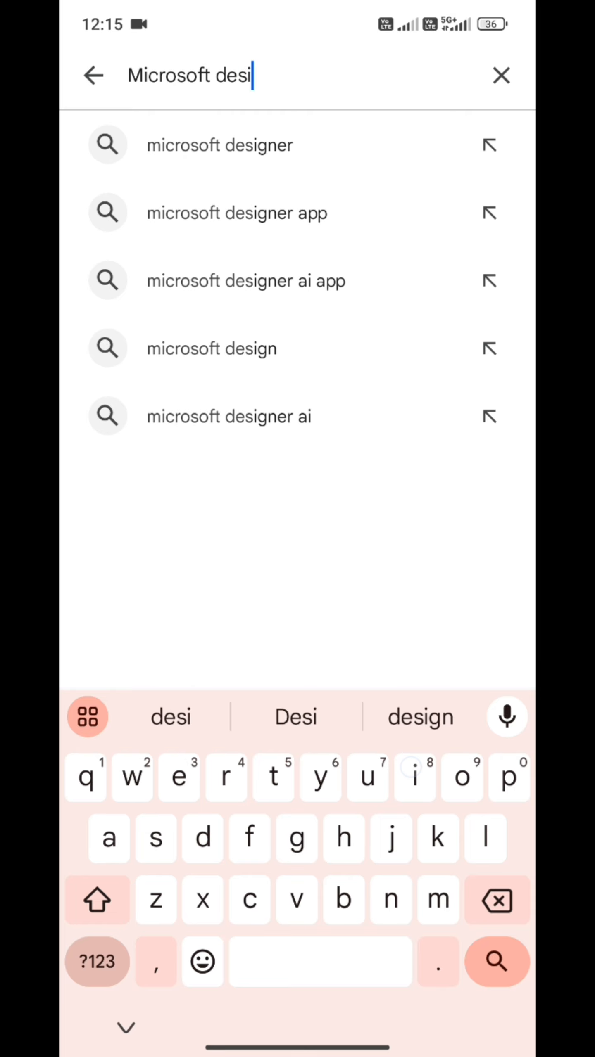
# Open the Microsoft Designer listing, review its App support details, and start installing it.
pyautogui.click(219, 144)
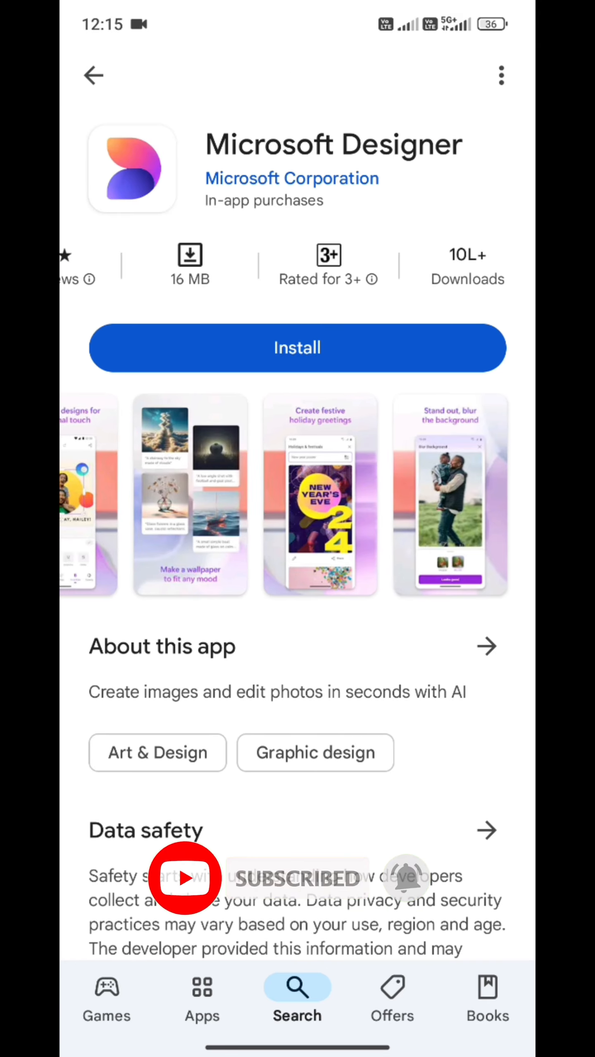
pyautogui.scroll(-3)
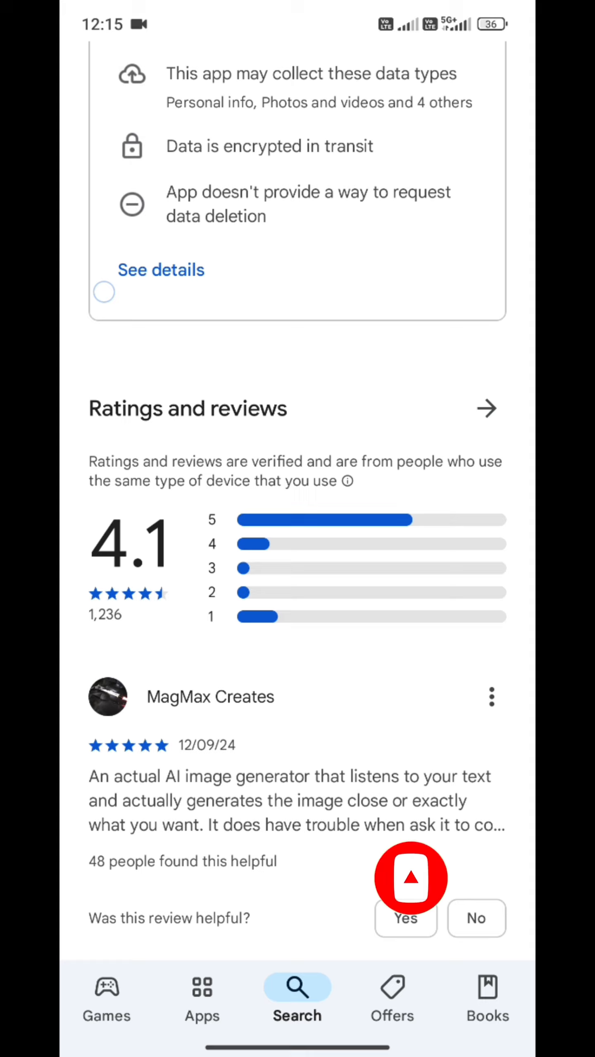
pyautogui.scroll(-3)
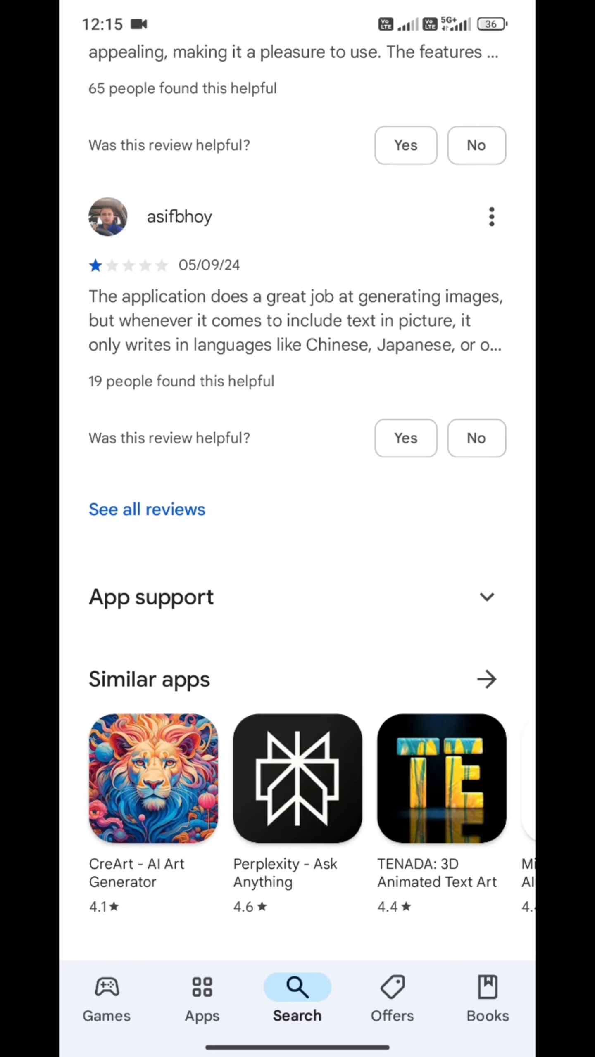
pyautogui.click(485, 597)
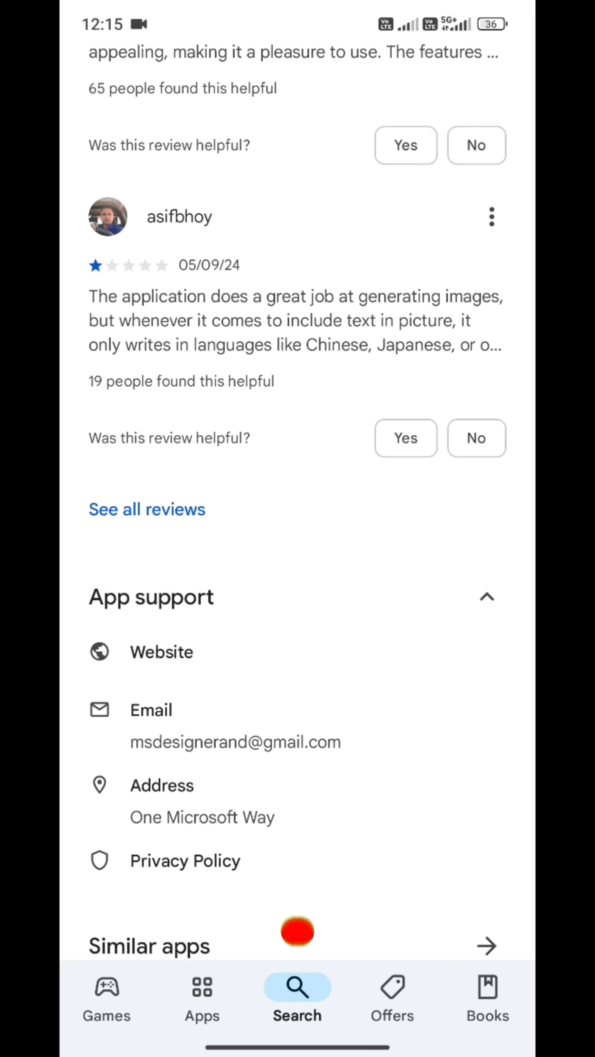
pyautogui.scroll(3)
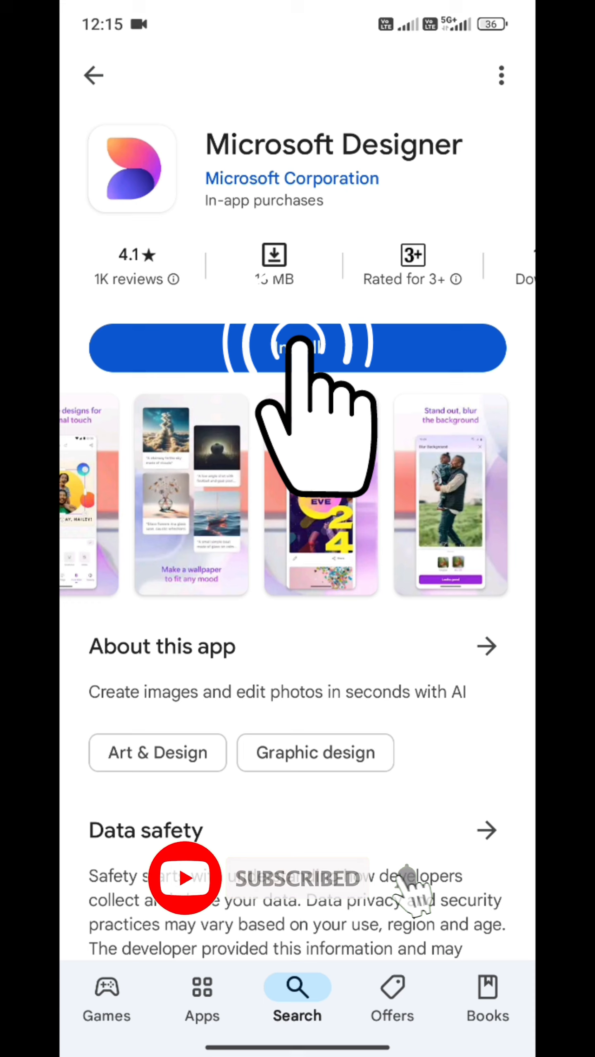
pyautogui.click(296, 348)
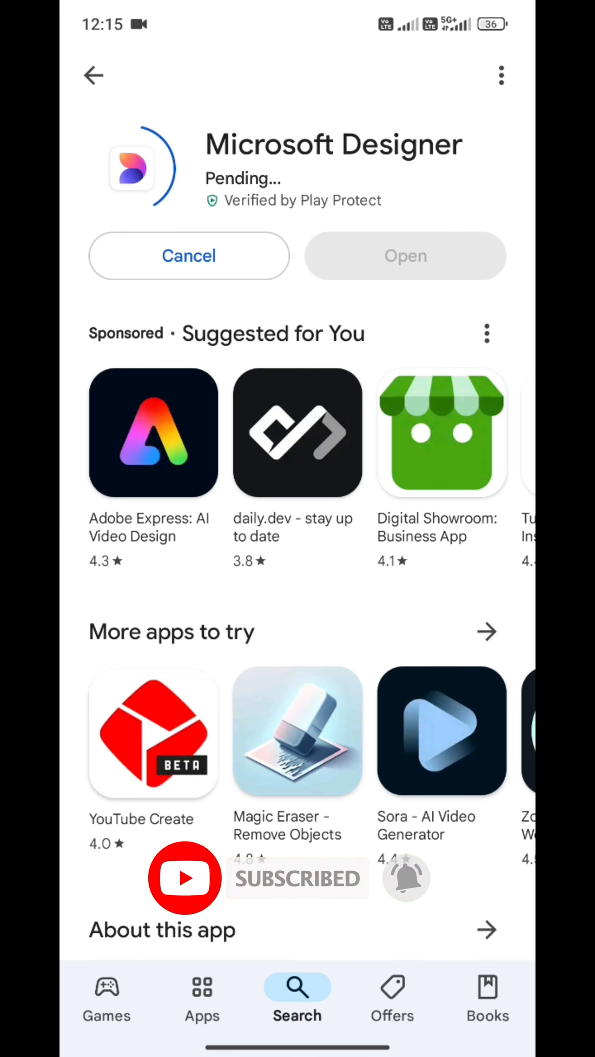